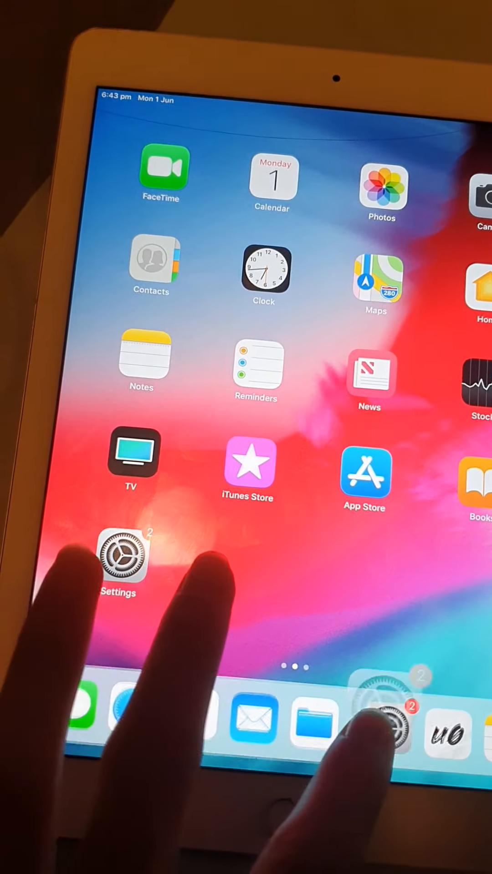
- Open Settings from the iPad home screen, then return home
left_click(117, 561)
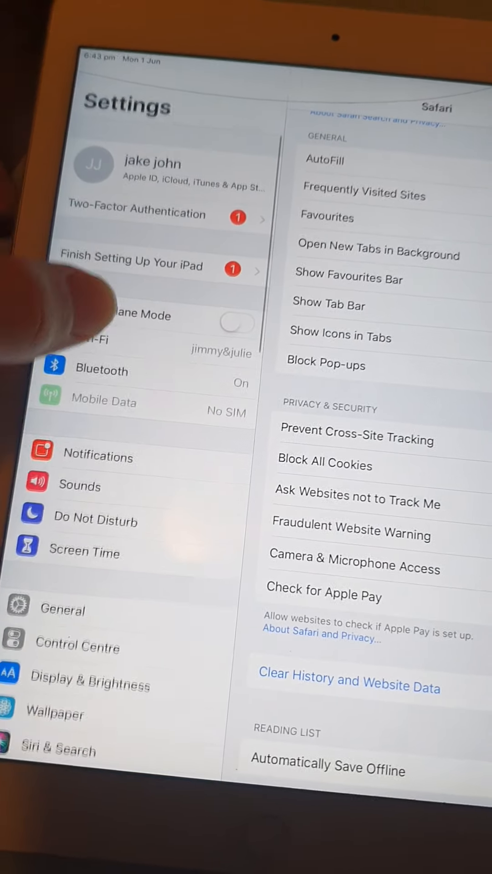
key("home")
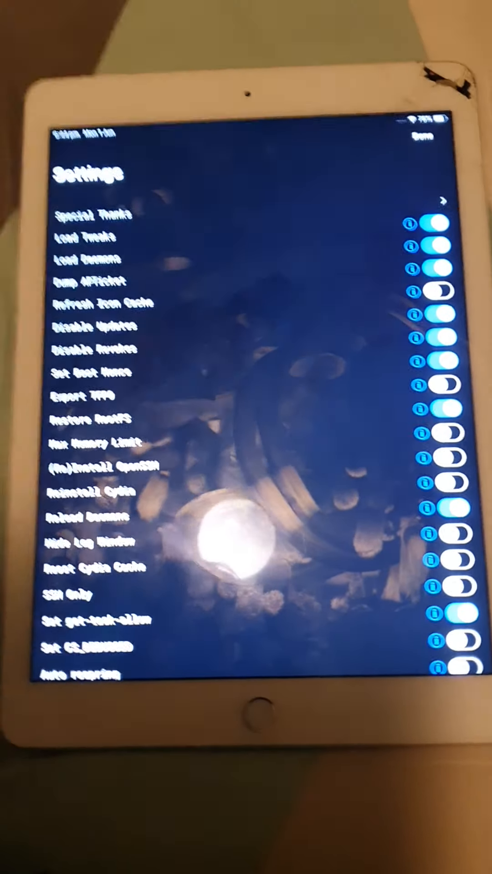
scroll("down", 3)
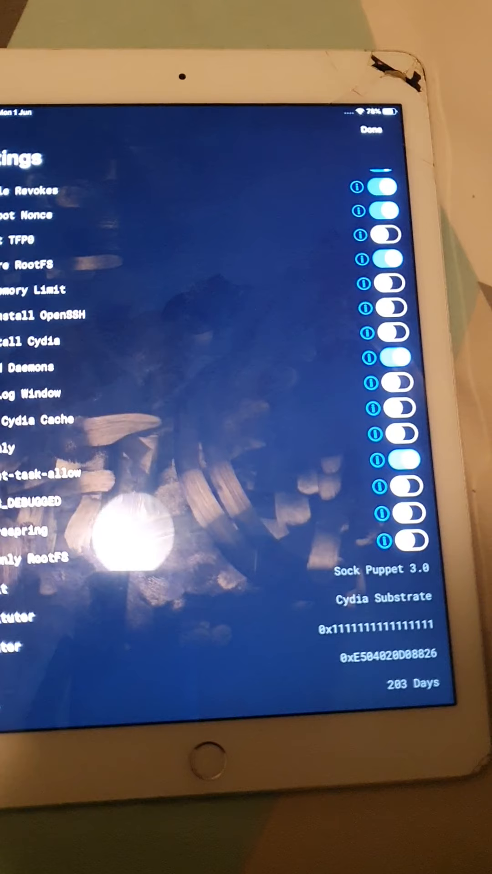
scroll("down", 3)
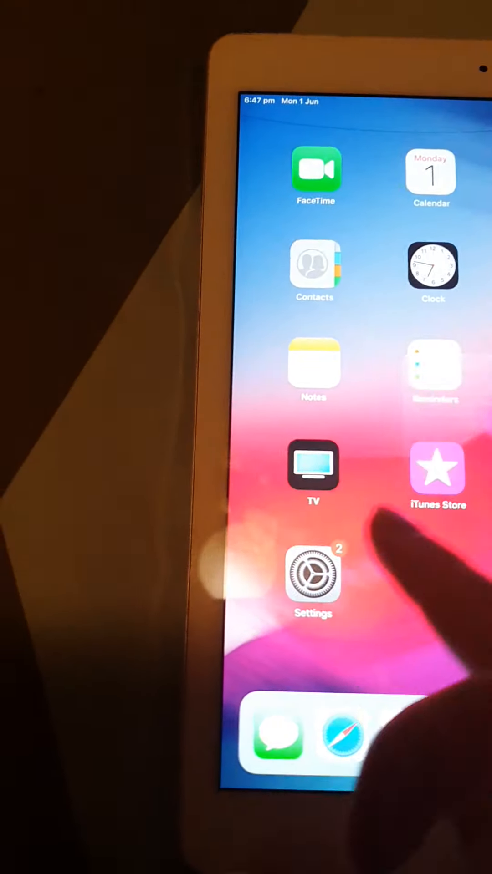
- Reopen Settings and request clearing Safari's history and website data
left_click(313, 574)
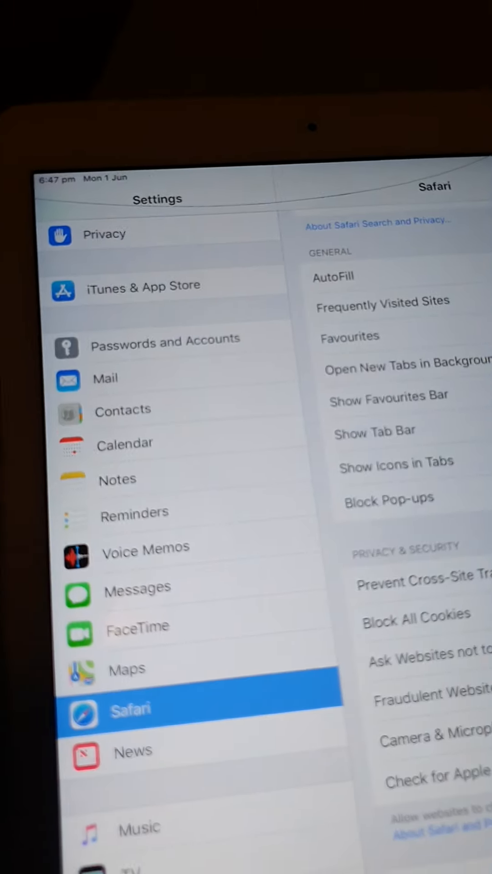
left_click(212, 558)
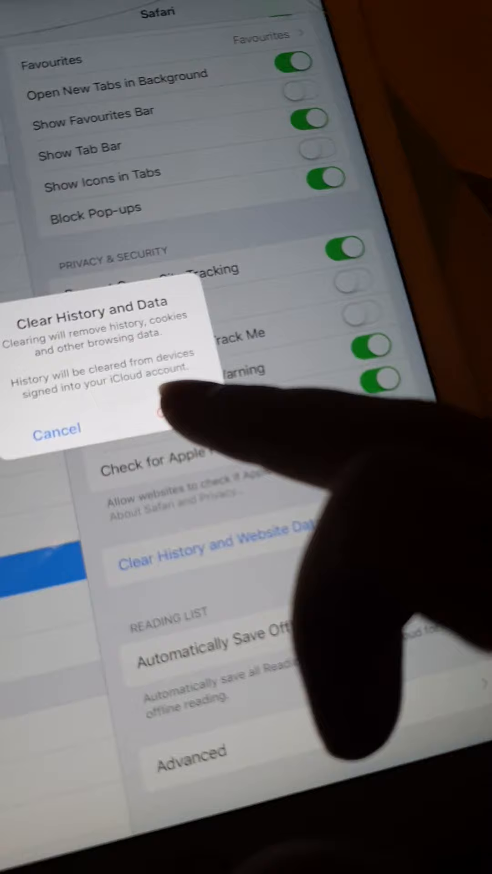